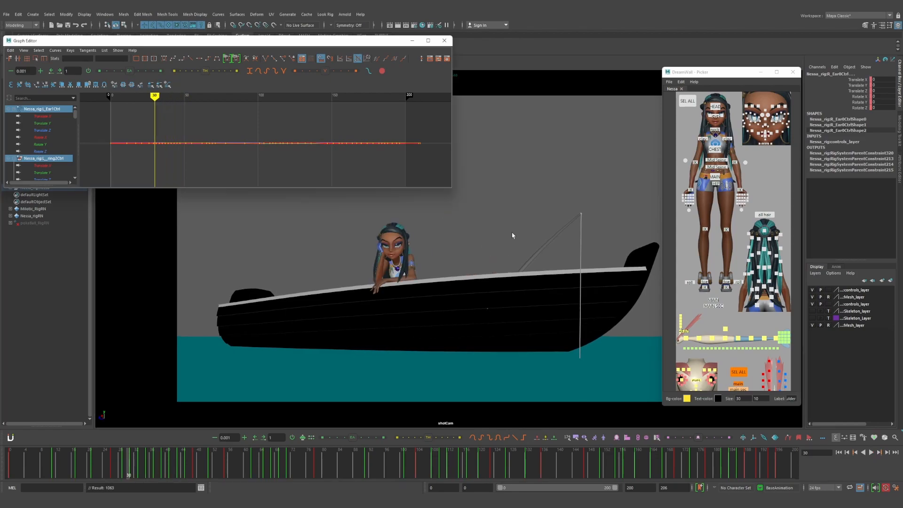
Step: Ease the SpineMain Translate Y tangent and nudge its Rotate X key around frame 121
left_click(715, 184)
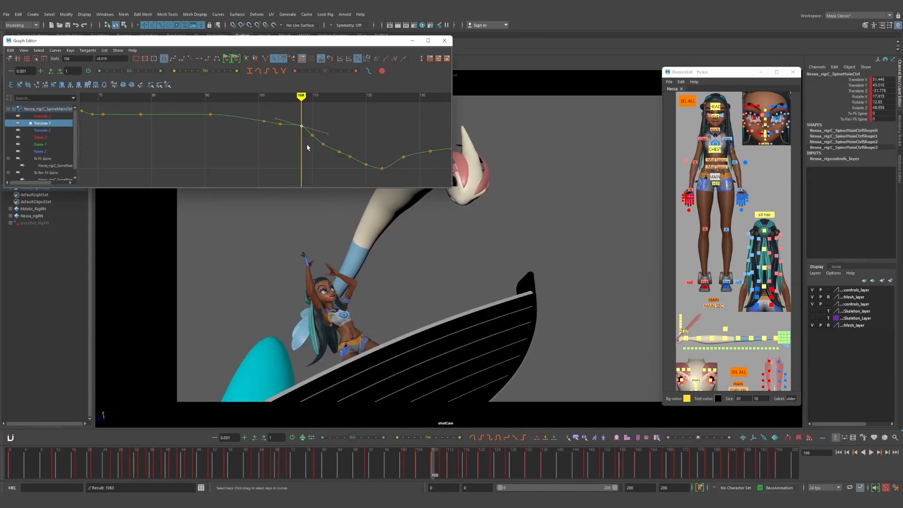
left_click_drag(305, 125, 327, 147)
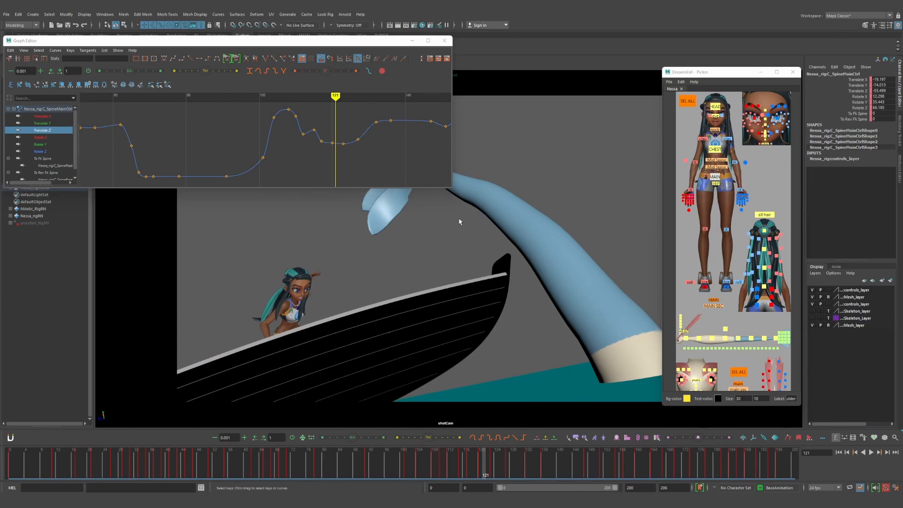
mouse_move(571, 202)
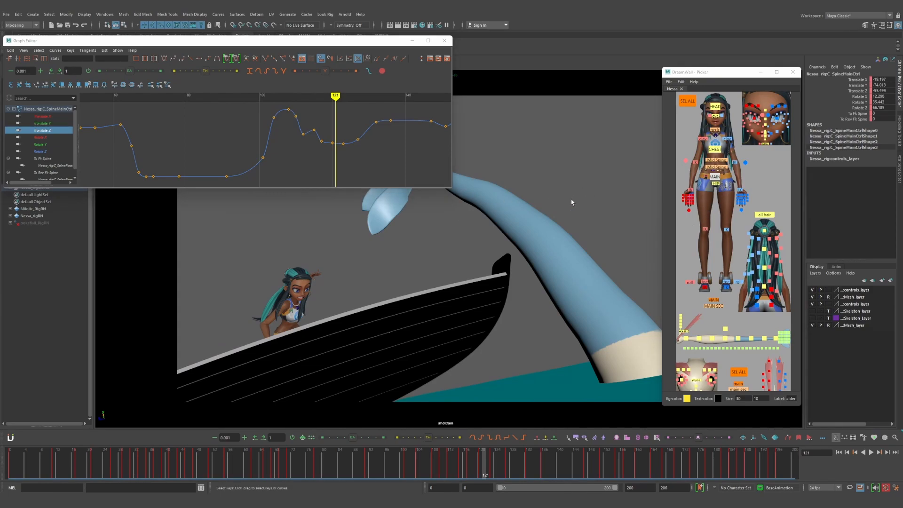
left_click(41, 137)
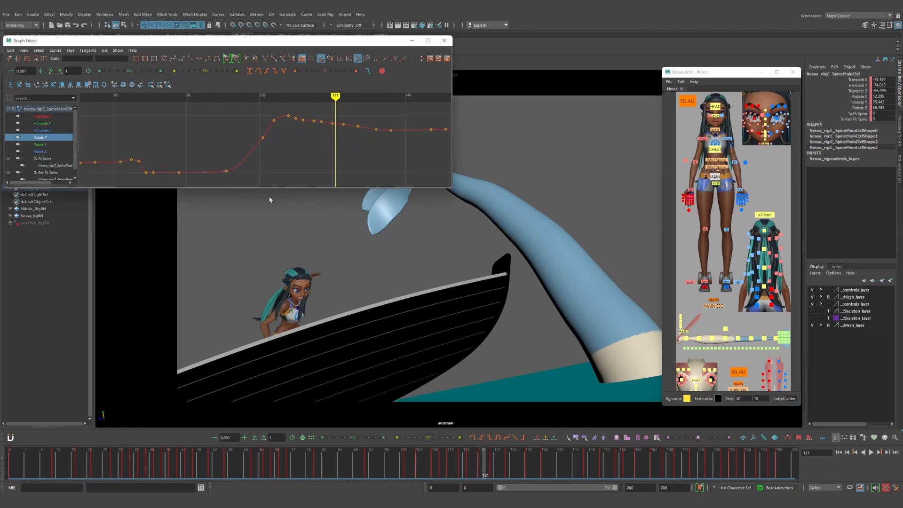
left_click_drag(332, 122, 332, 114)
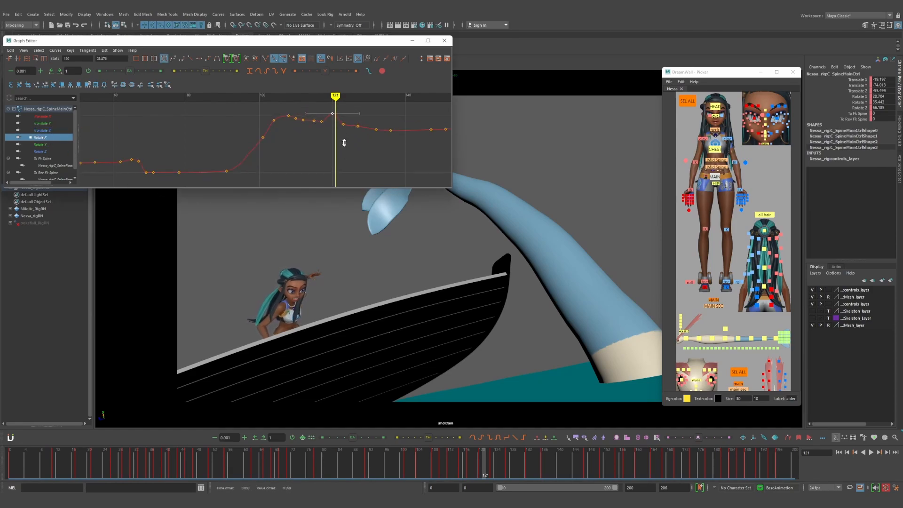
left_click_drag(332, 114, 332, 145)
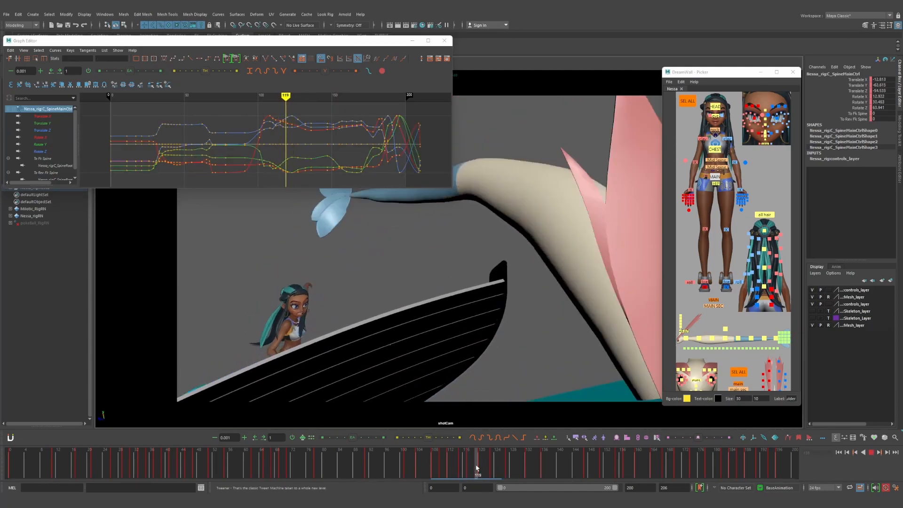
Step: Rotate Nessa's MAIN control in the viewport at frame 115 to adjust her lean
left_click(509, 461)
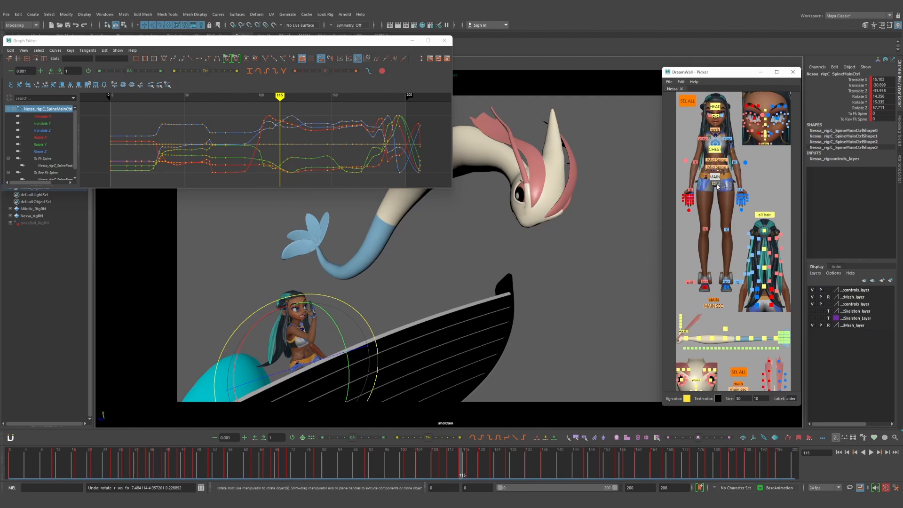
left_click(716, 178)
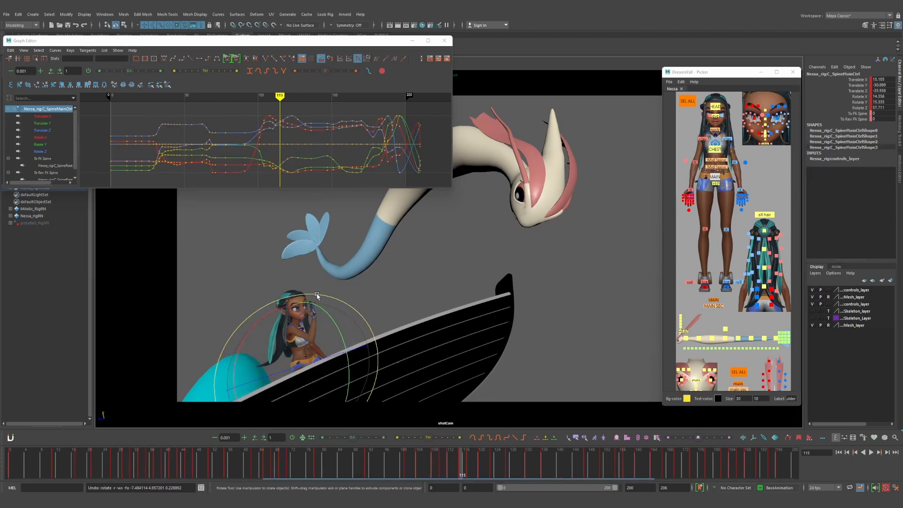
left_click_drag(317, 295, 598, 172)
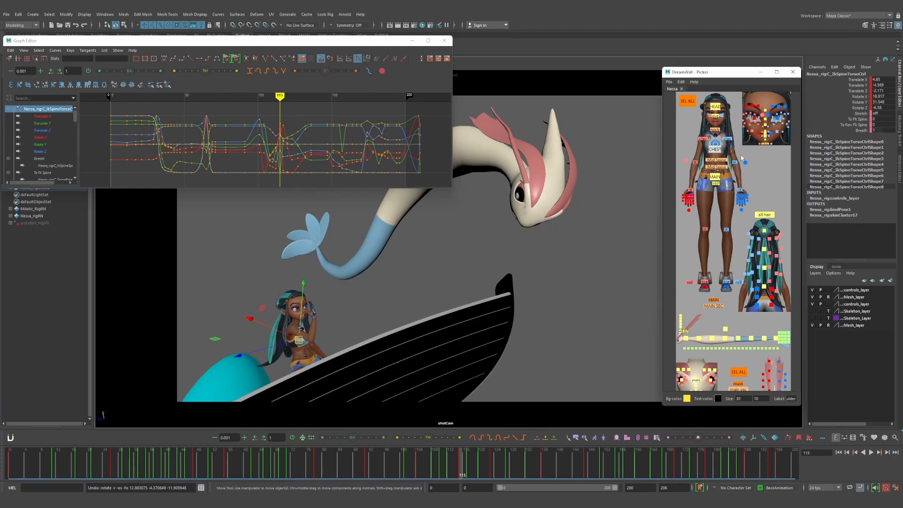
mouse_move(761, 162)
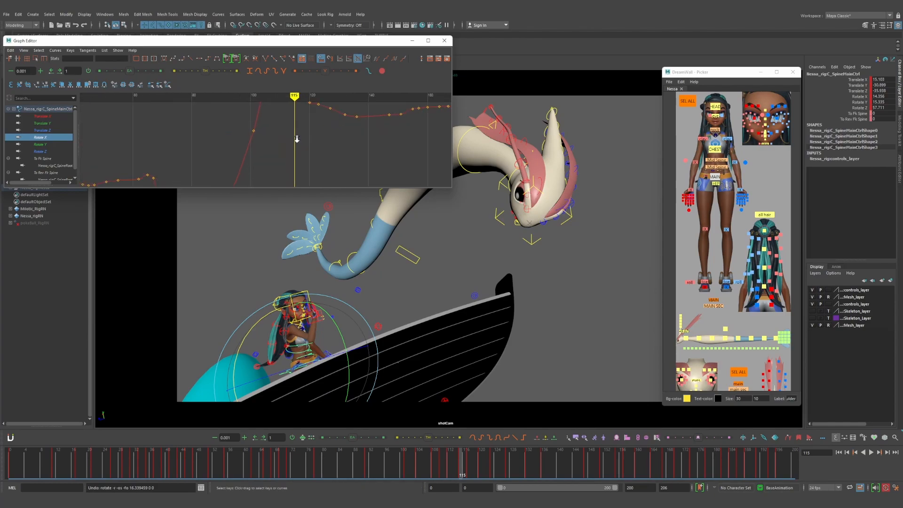
Step: Move the SpineMain Rotate X keys near frame 115 so the lean eases smoothly
left_click_drag(296, 140, 314, 127)
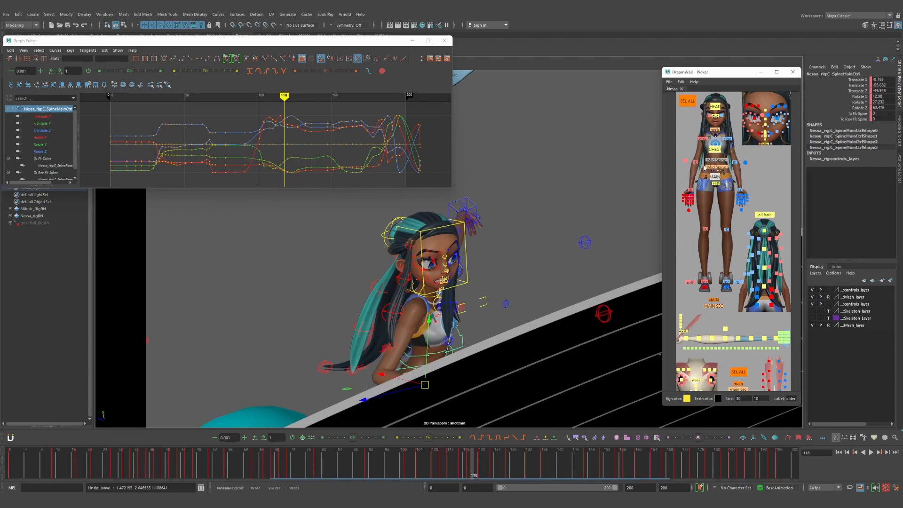
mouse_move(599, 200)
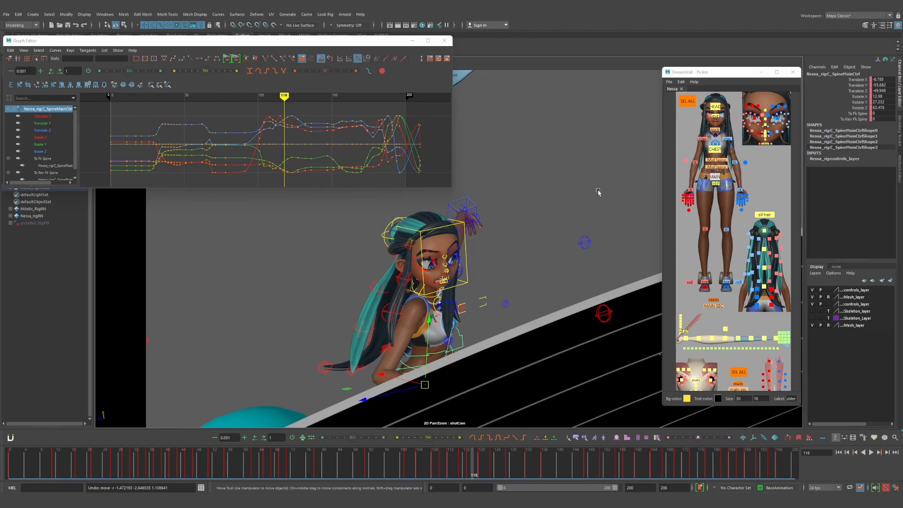
Step: Select the chest control and isolate its Translate Y channel in the Graph Editor
left_click(714, 148)
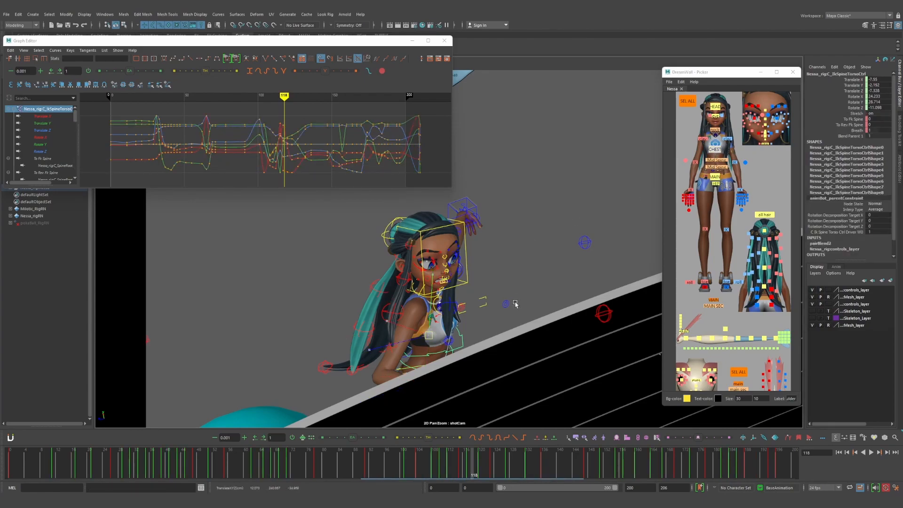
left_click(40, 122)
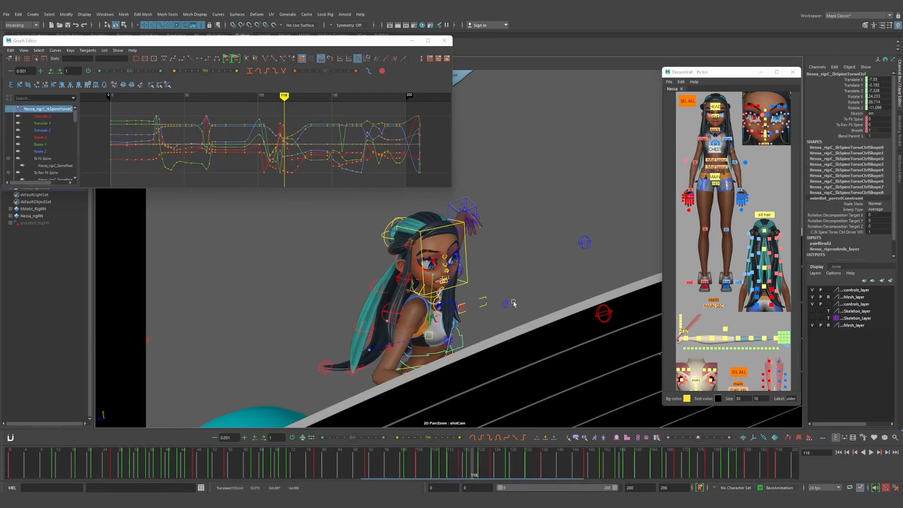
left_click(41, 122)
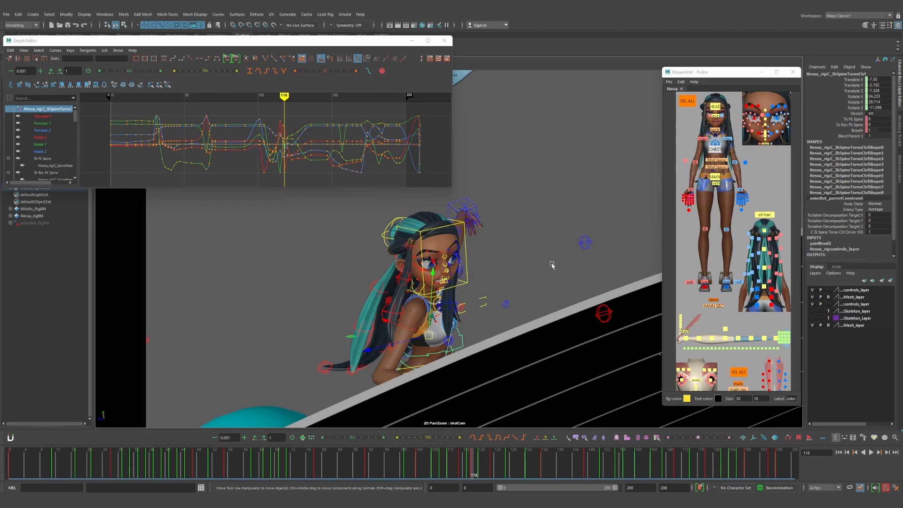
mouse_move(588, 240)
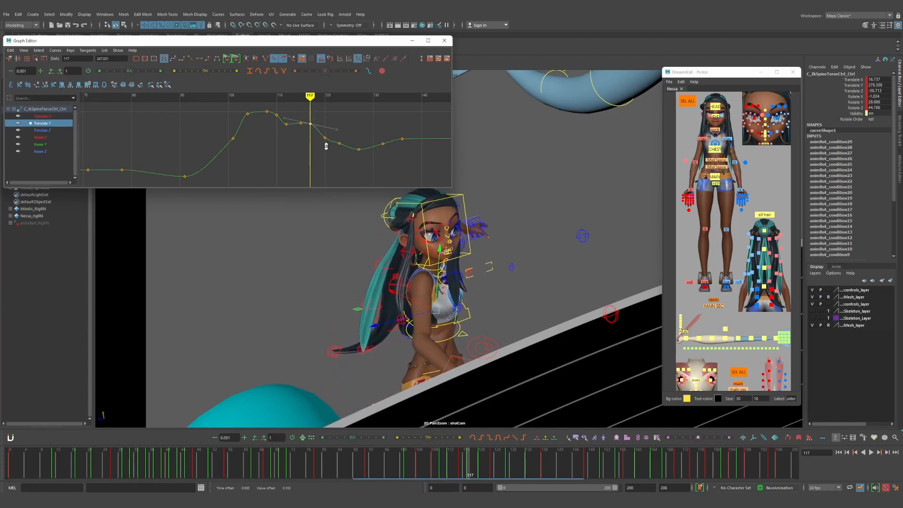
Step: Smooth the chest Translate Y key, then rotate the hips at frame 143 to refine the pose
left_click_drag(309, 122, 309, 112)
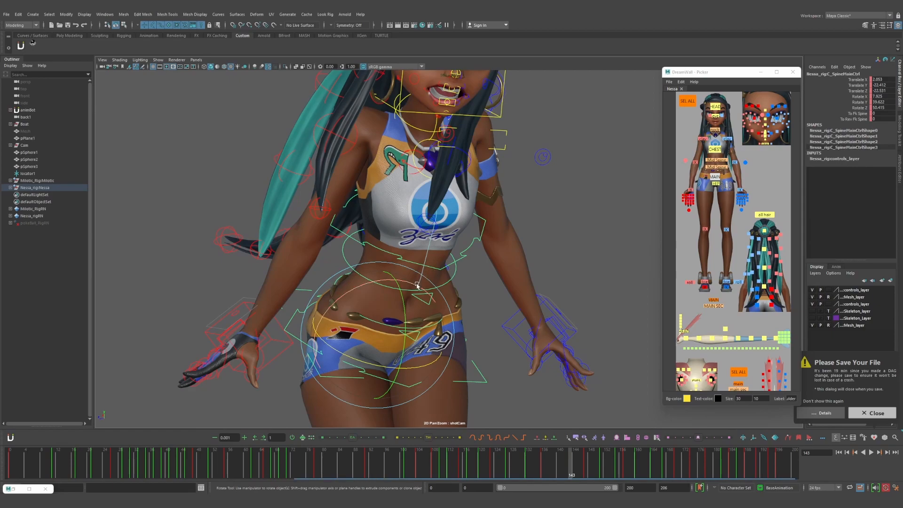
left_click_drag(415, 285, 525, 304)
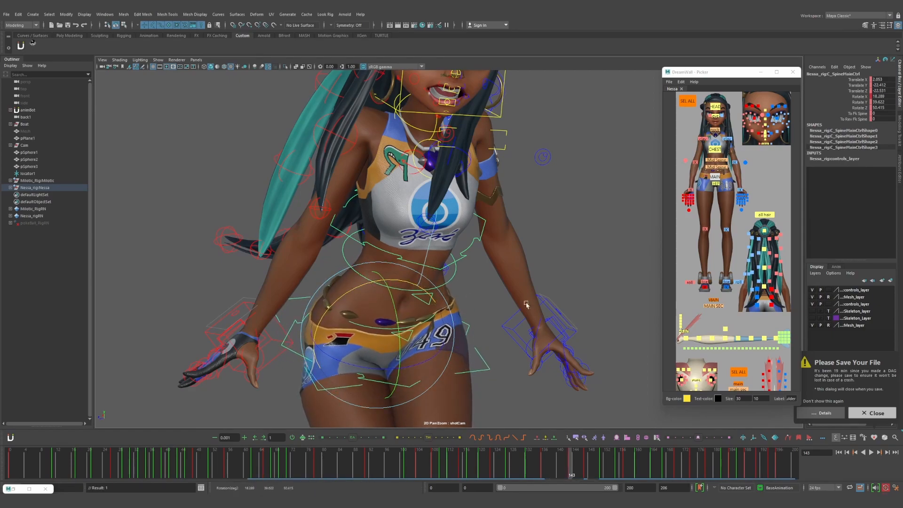